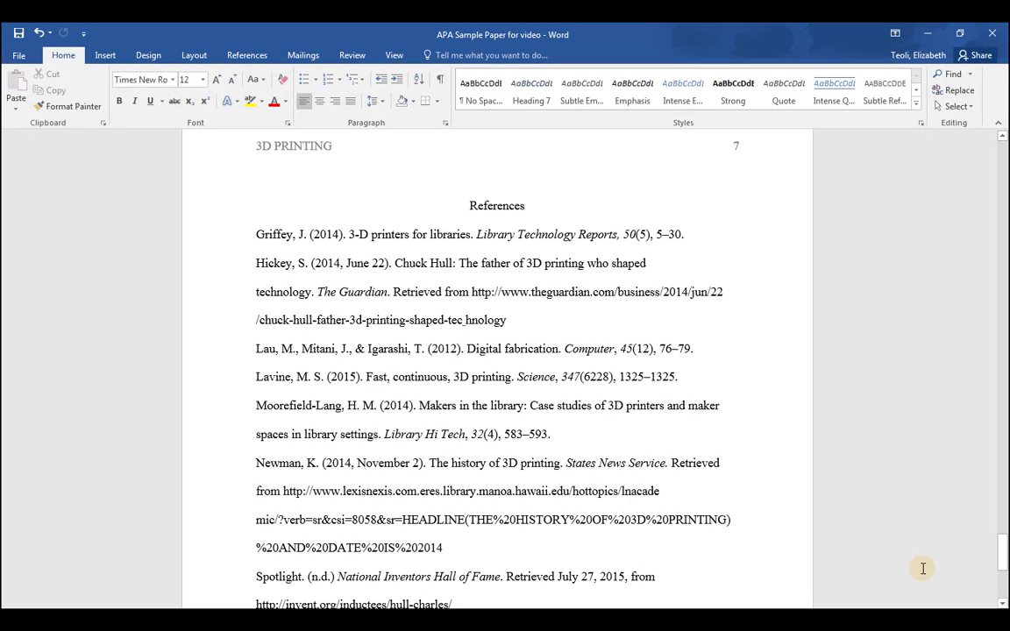
mouse_move(334, 220)
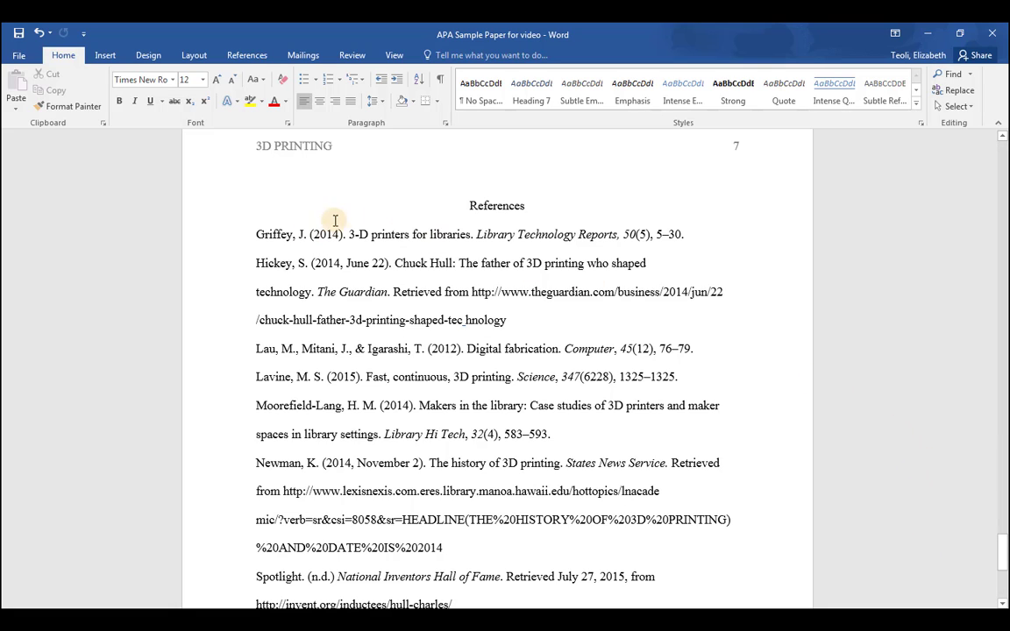
Step: Select the reference entries from Griffey through Wapner on the References page
drag(334, 234, 377, 491)
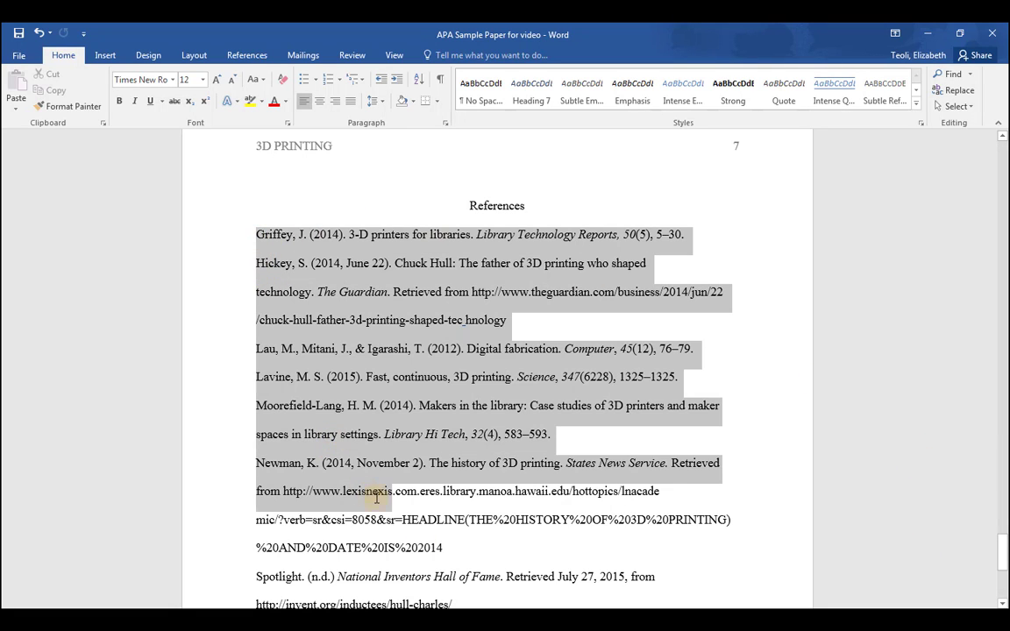
scroll(down, 3)
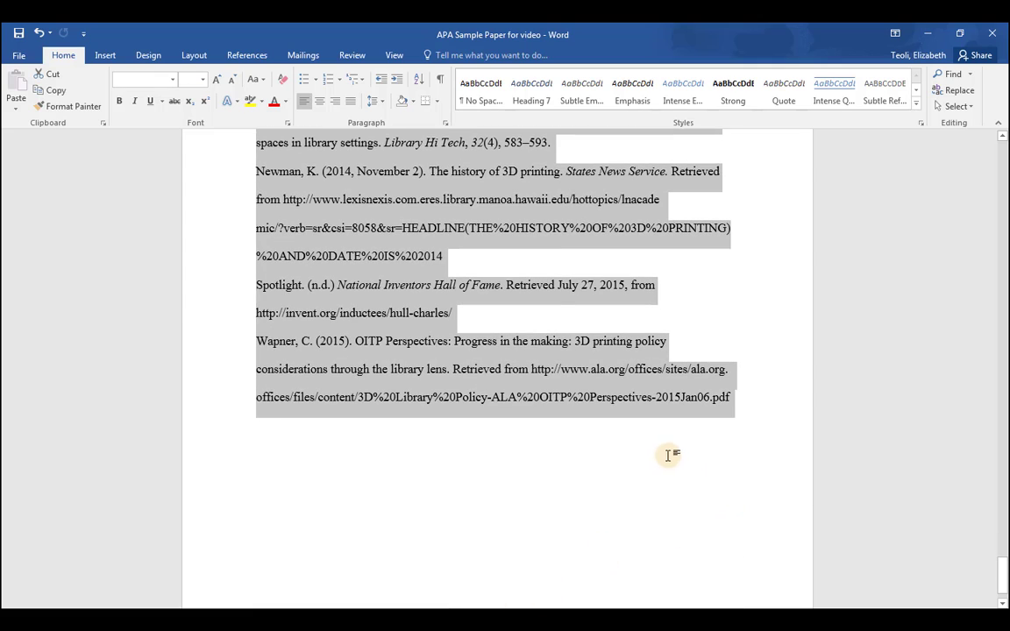
mouse_move(381, 296)
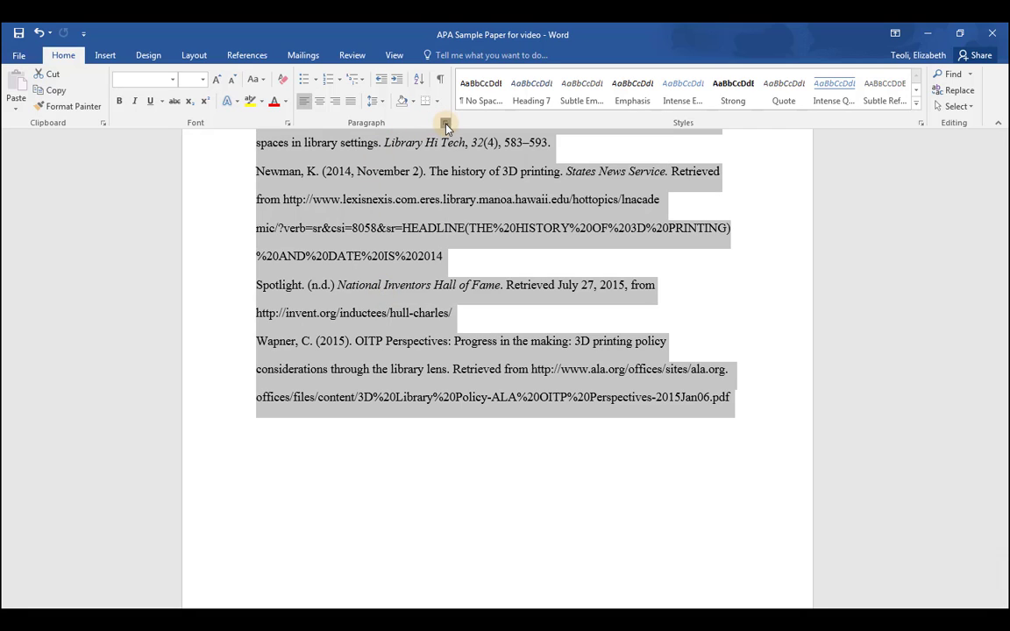
Step: Apply a 0.5" hanging indent to the selected citations via the Paragraph dialog
click(445, 123)
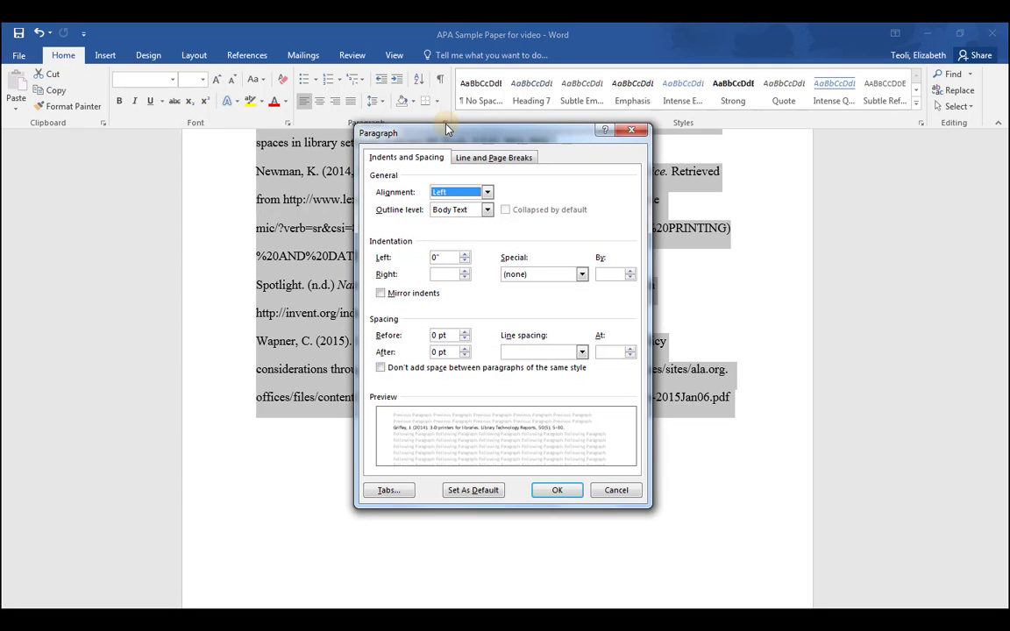
mouse_move(522, 266)
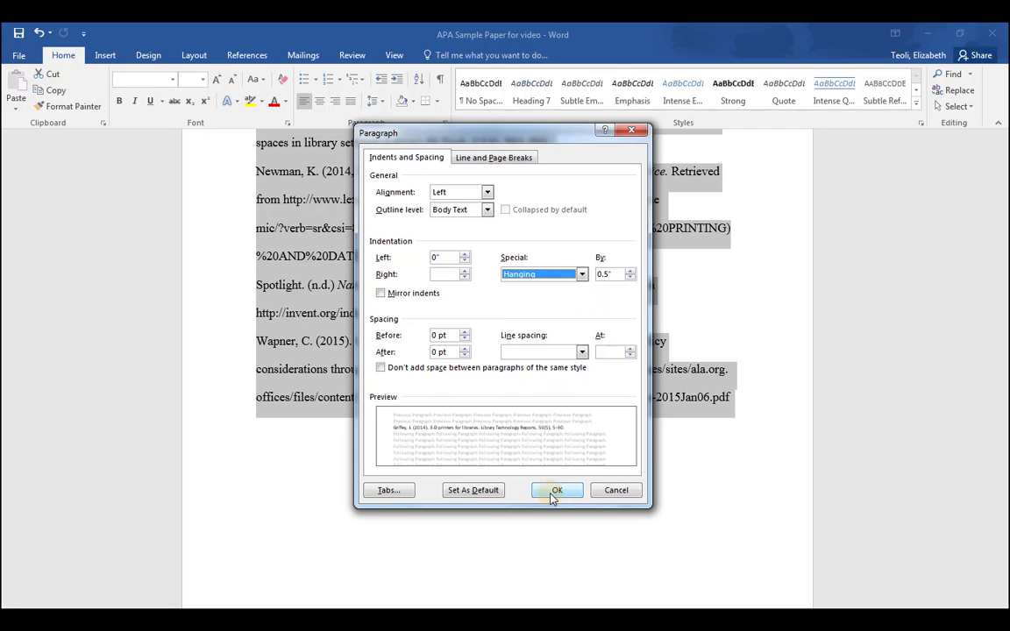
click(557, 490)
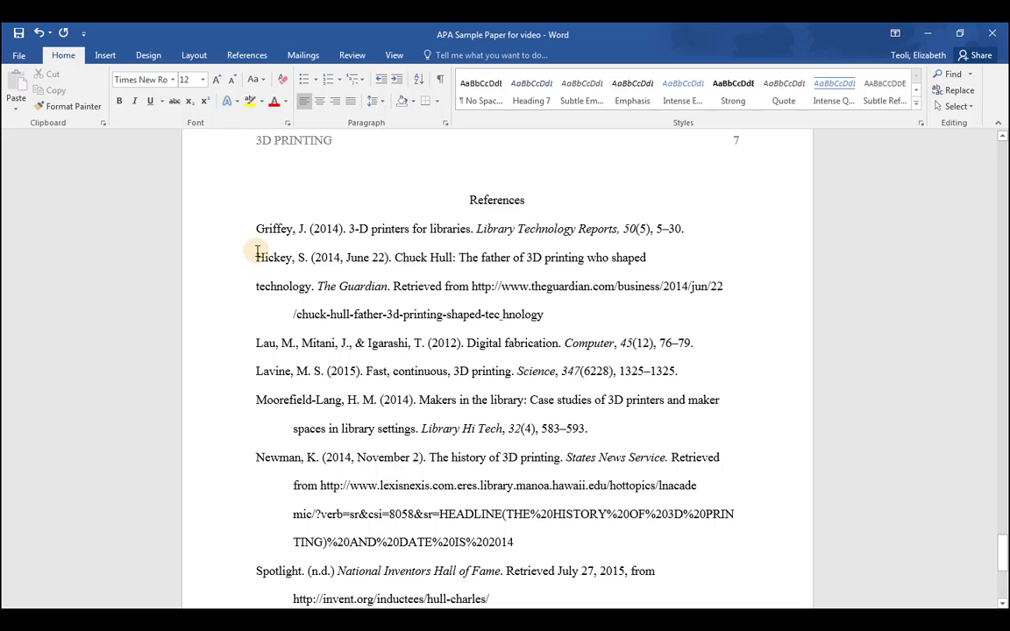
Step: Select the three lines of the Hickey, S. (2014) reference
drag(256, 257, 502, 264)
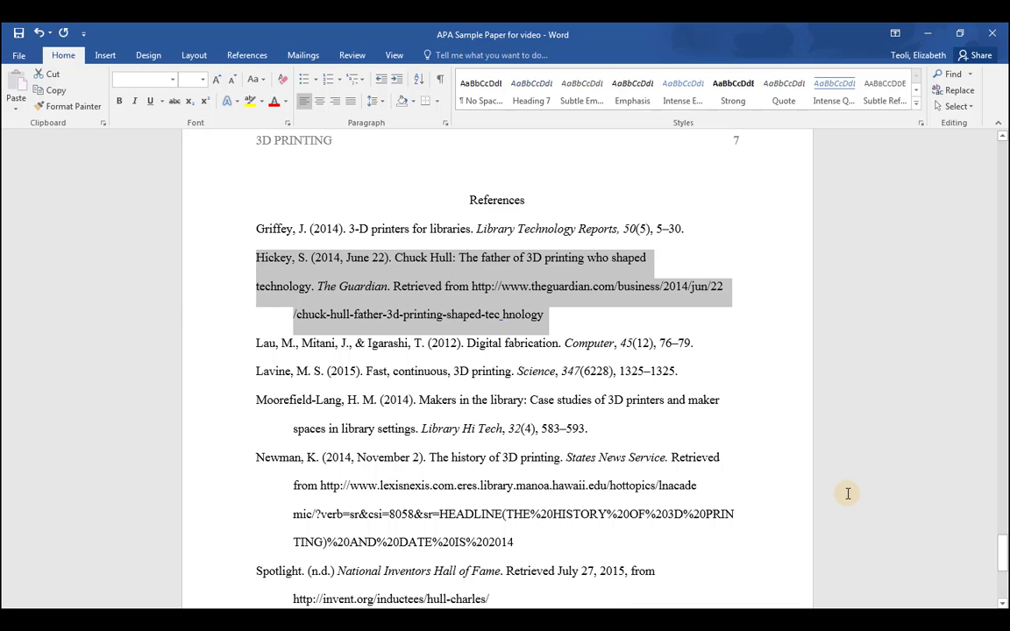
mouse_move(765, 386)
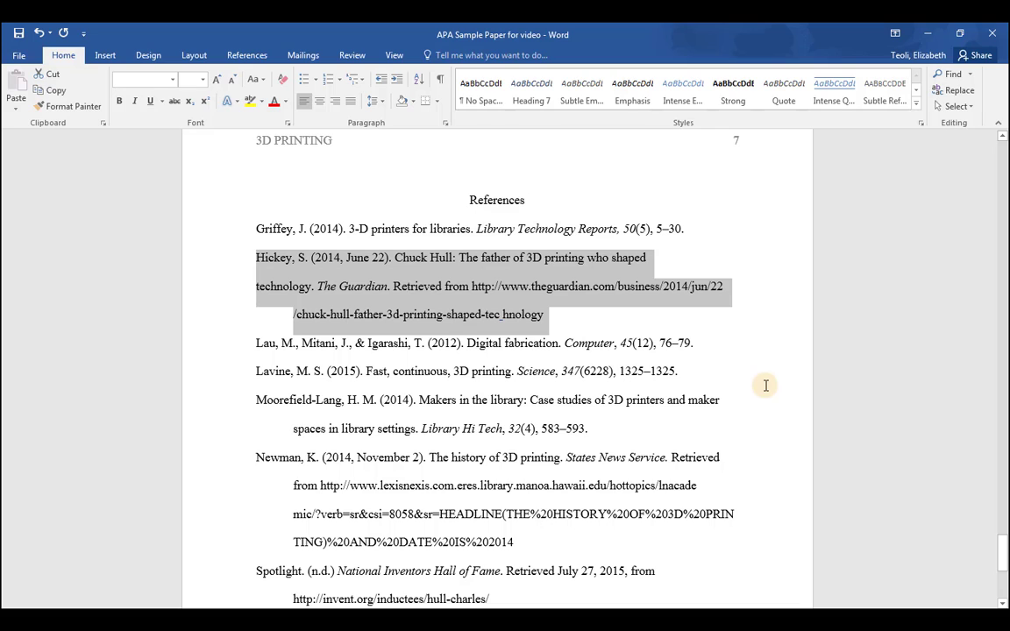
Step: Place the cursor after 'shaped' to rejoin the broken Hickey line with 'technology'
click(641, 258)
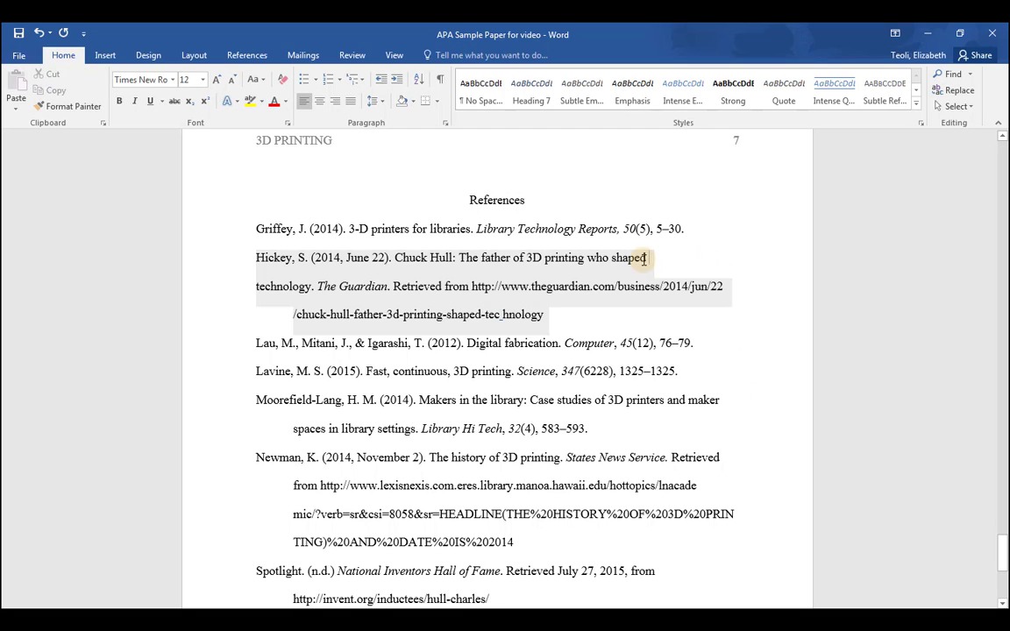
click(647, 257)
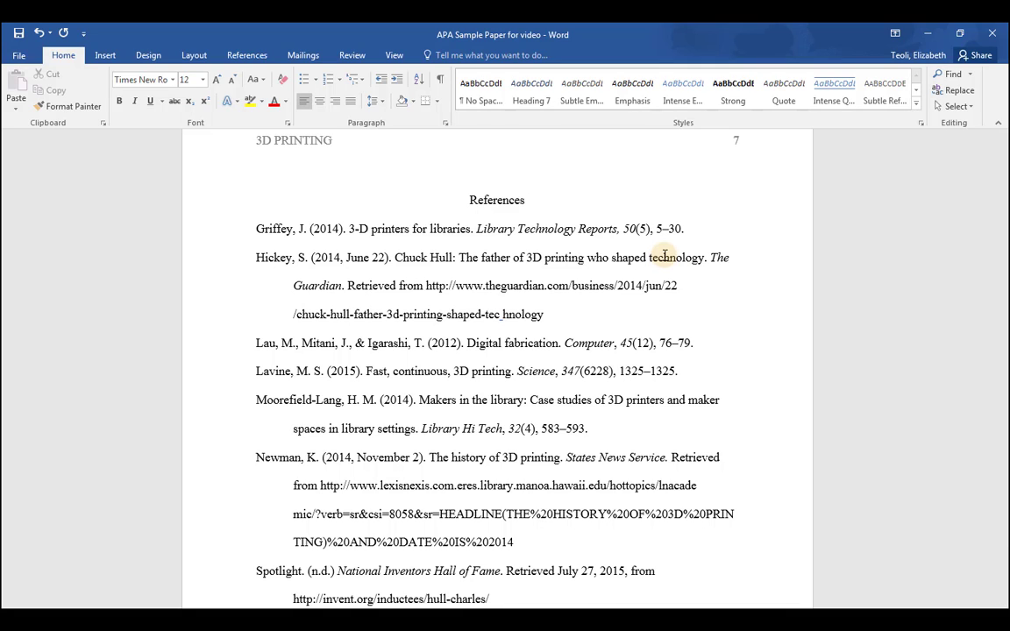
scroll(down, 3)
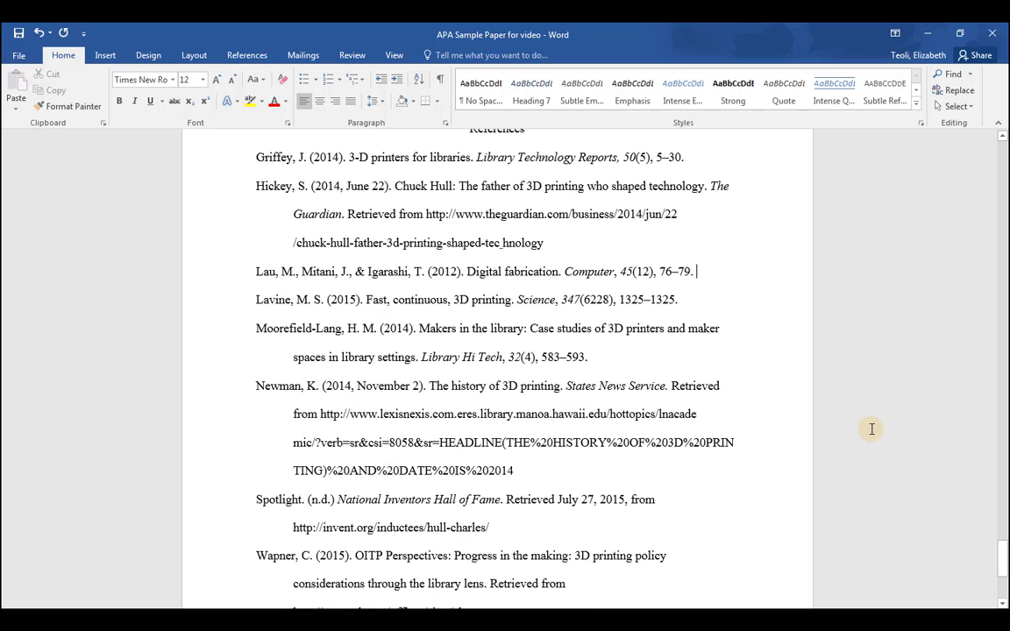